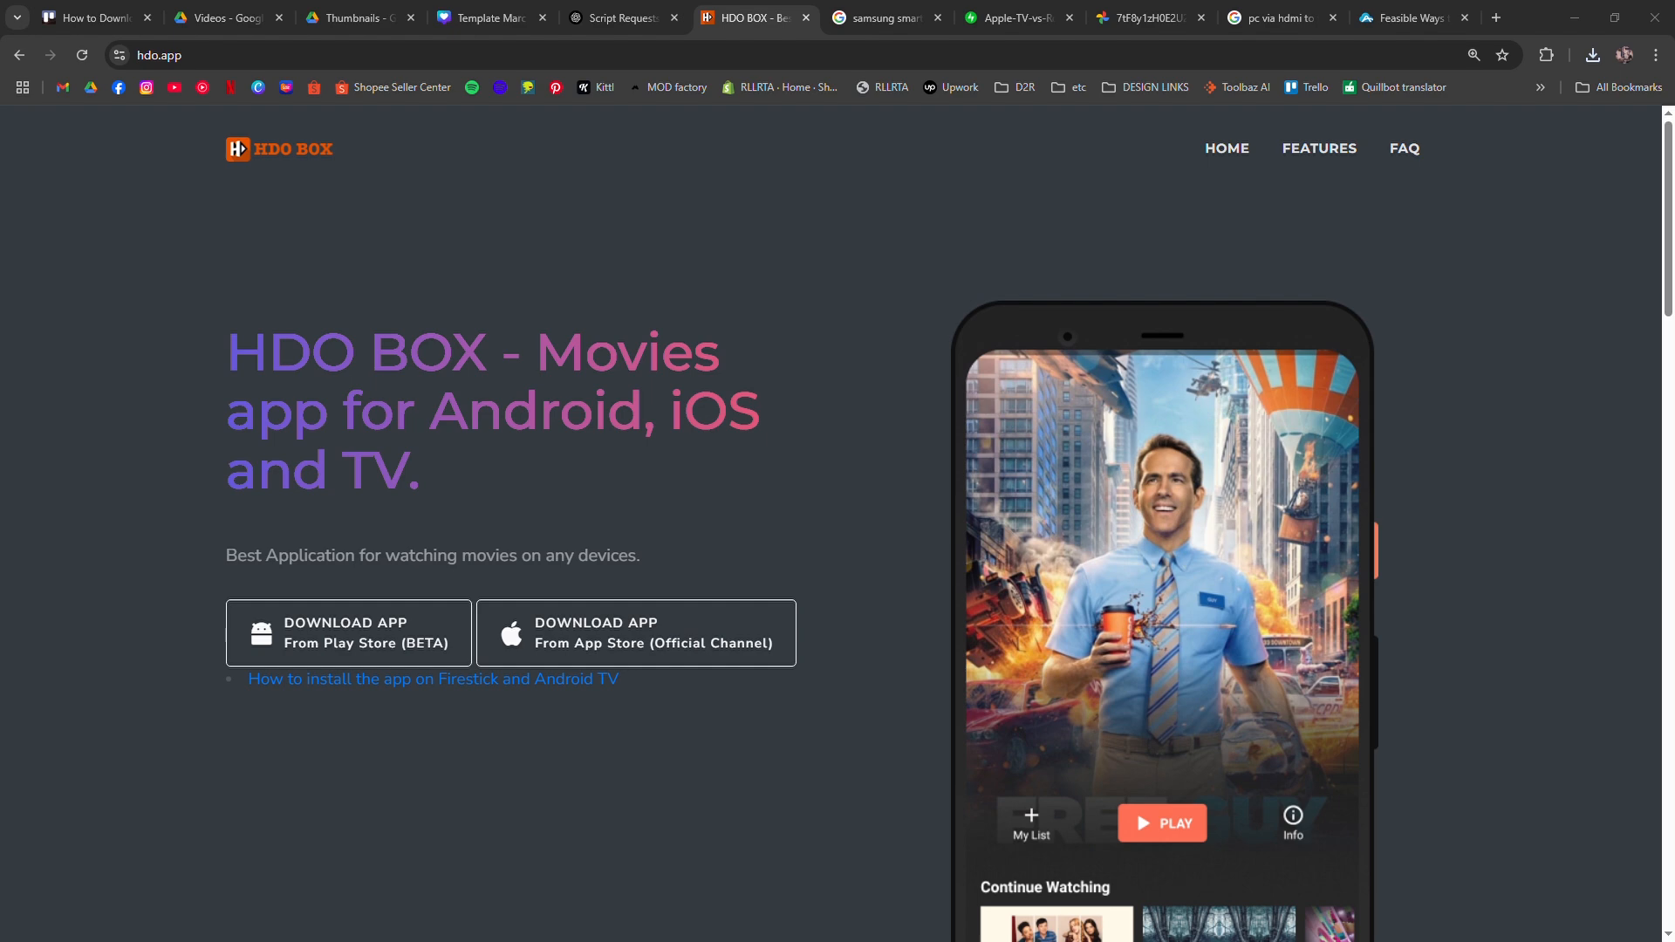
{"action": "mouse_move", "coordinate": [211, 443]}
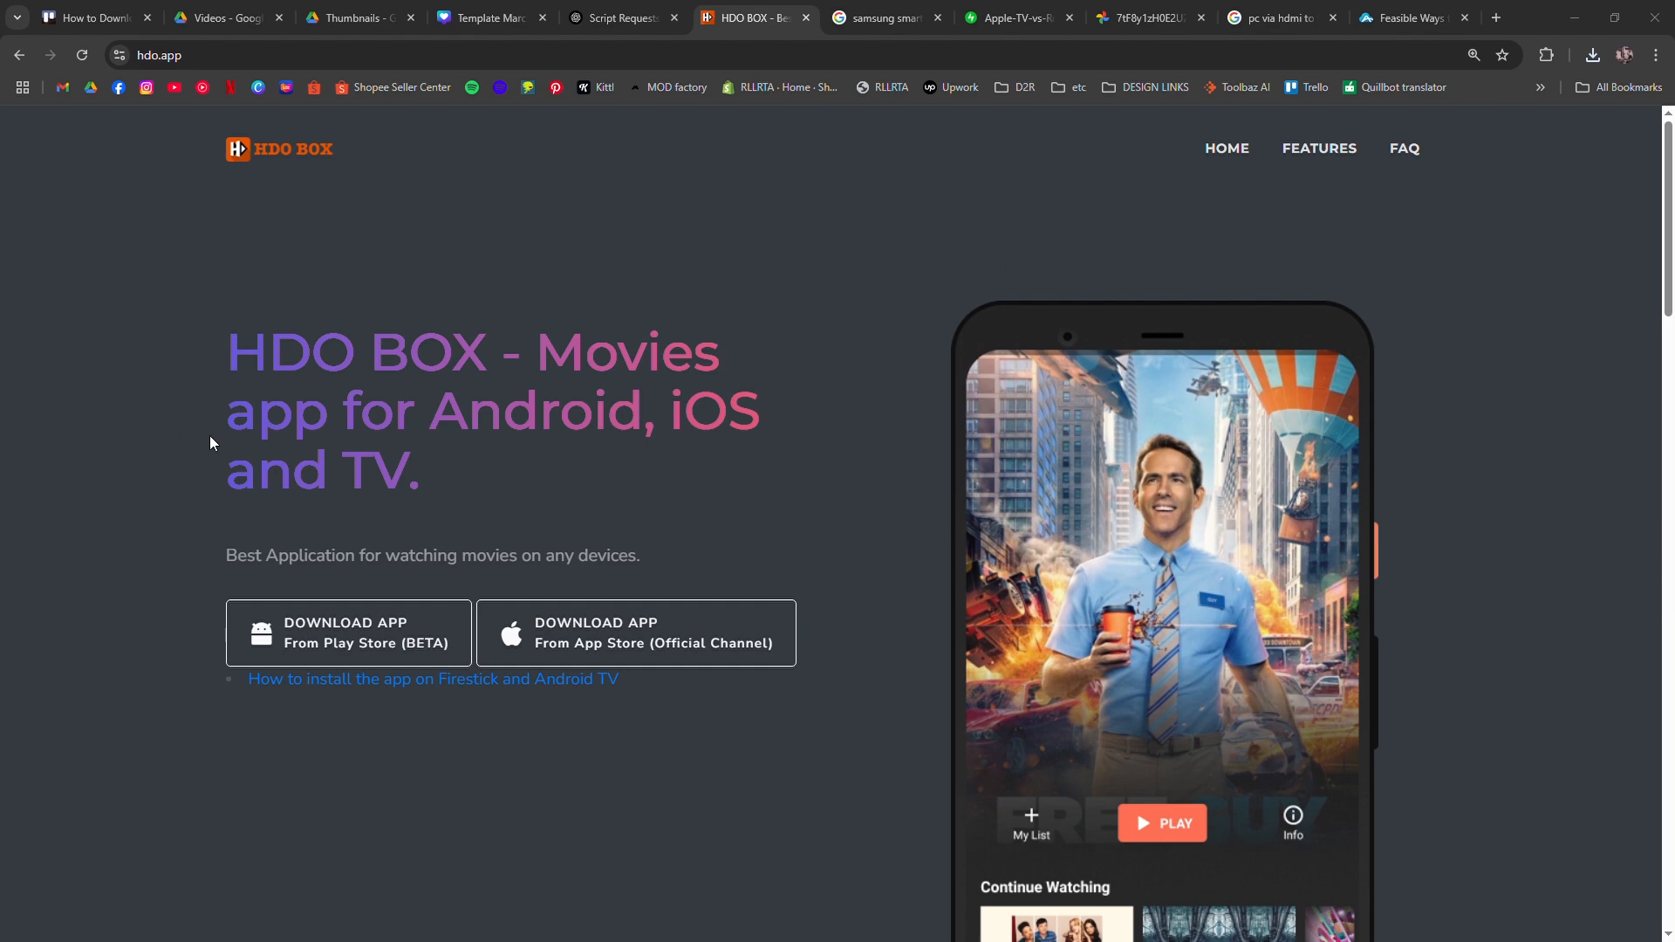
{"action": "mouse_move", "coordinate": [694, 200]}
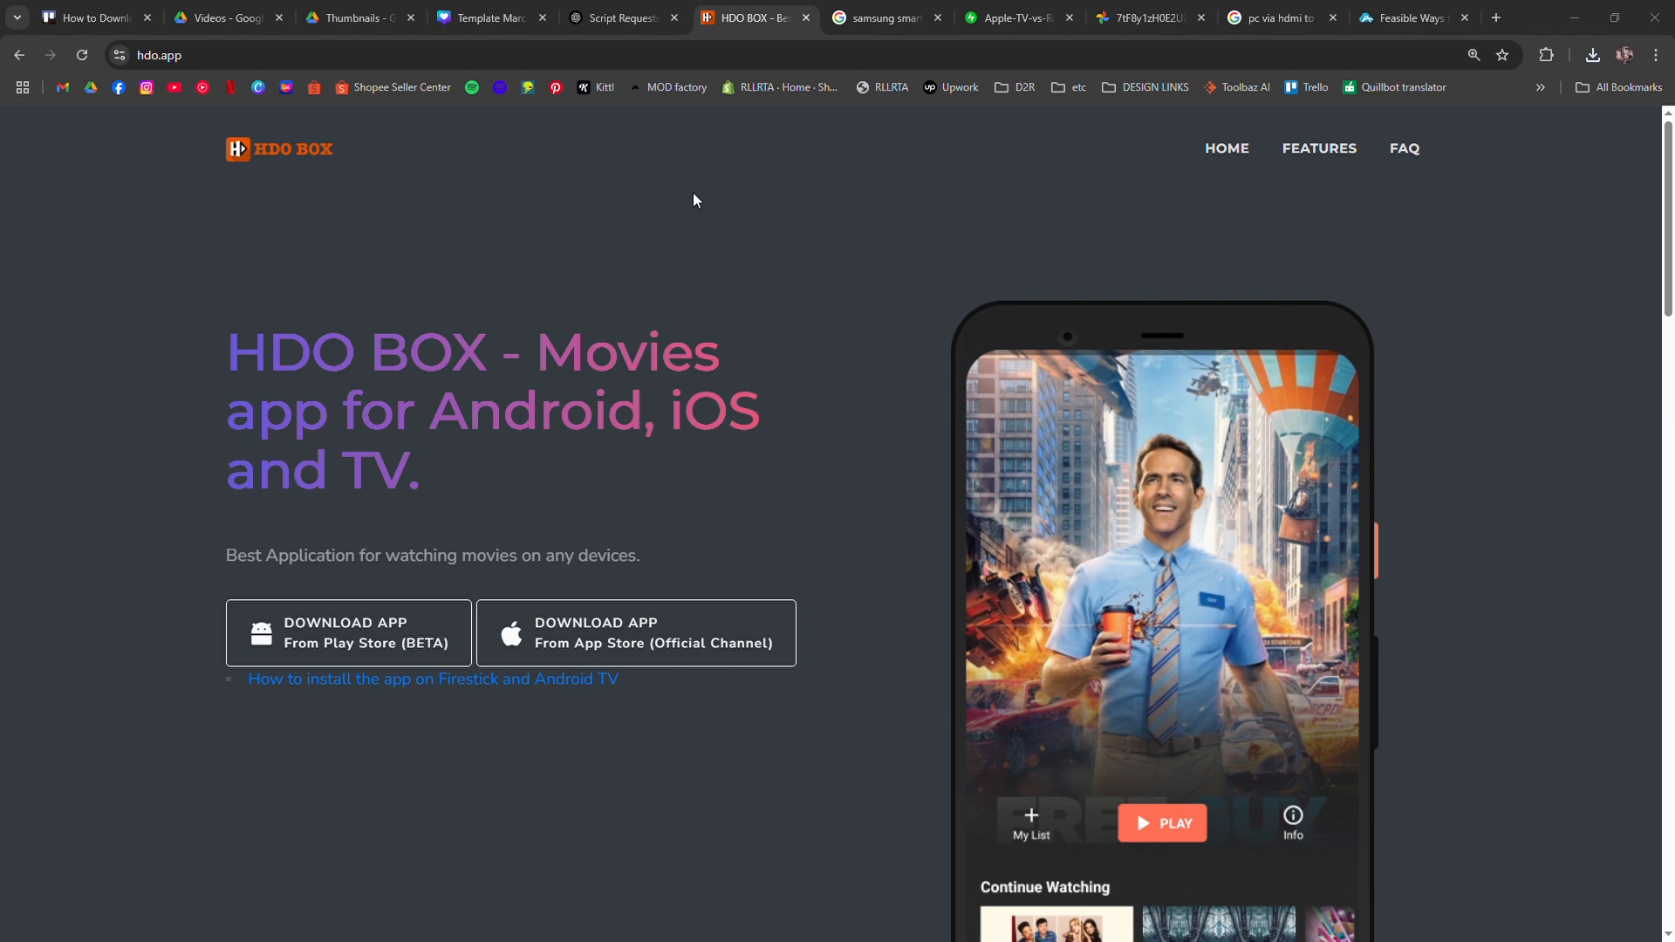
- Review results on Samsung Smart TVs lacking the Play Store, then view the Apple TV vs Roku comparison
{"action": "scroll", "scroll_direction": "down", "scroll_amount": 3}
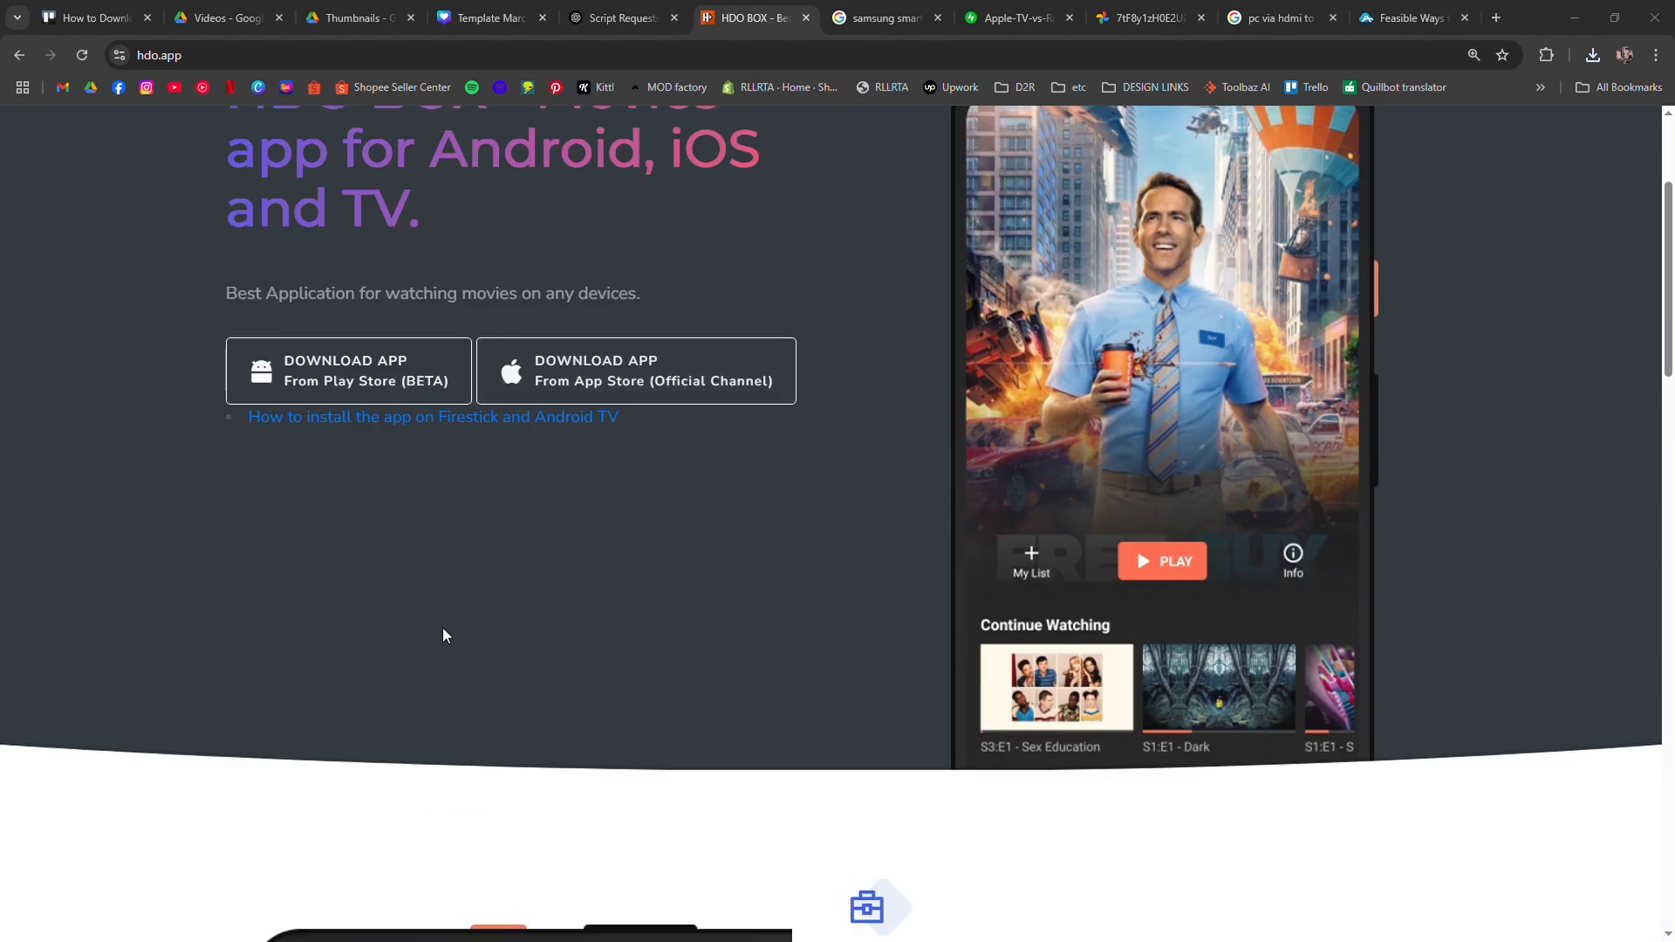
{"action": "scroll", "scroll_direction": "up", "scroll_amount": 3}
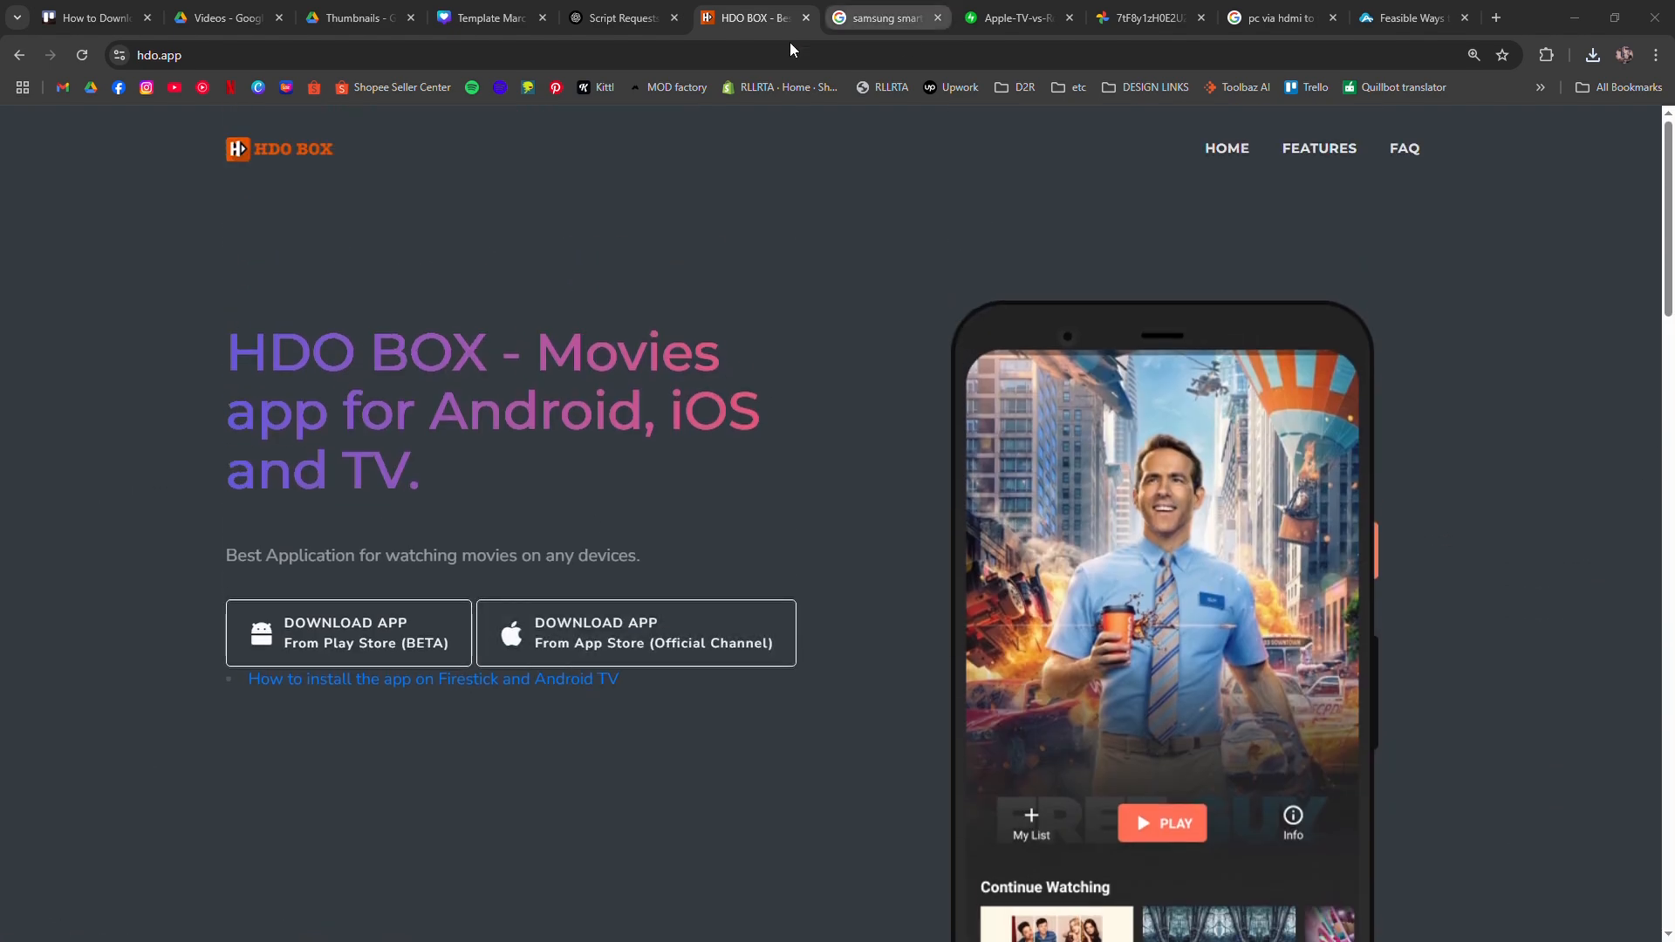
{"action": "left_click", "coordinate": [881, 18]}
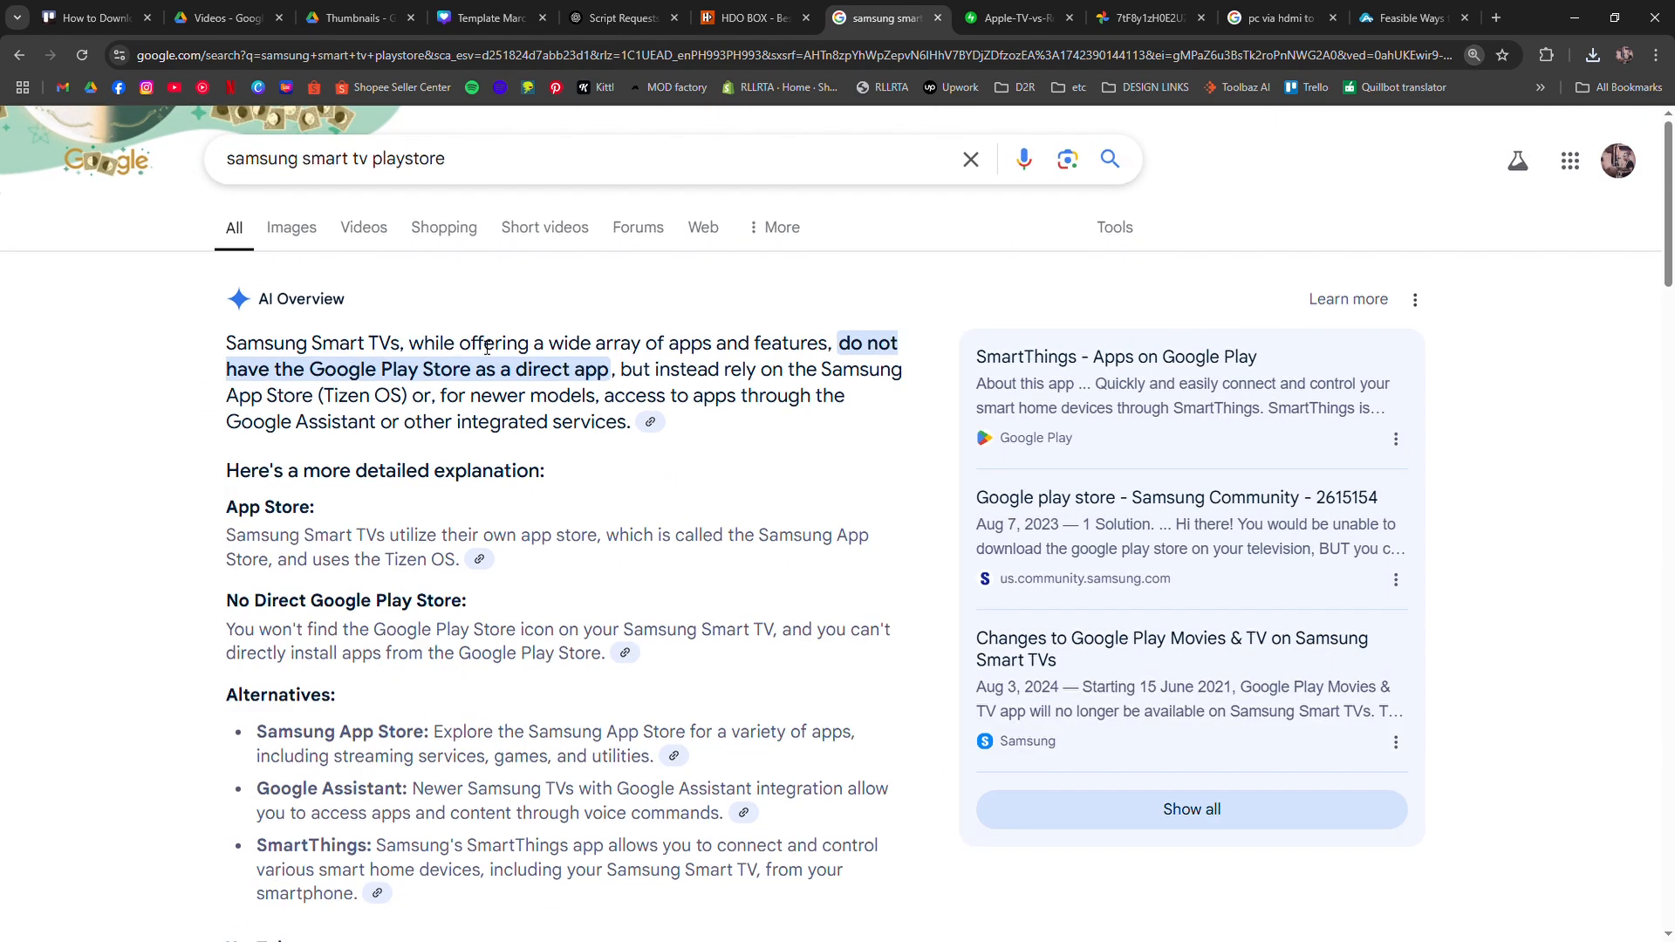
{"action": "mouse_move", "coordinate": [361, 386]}
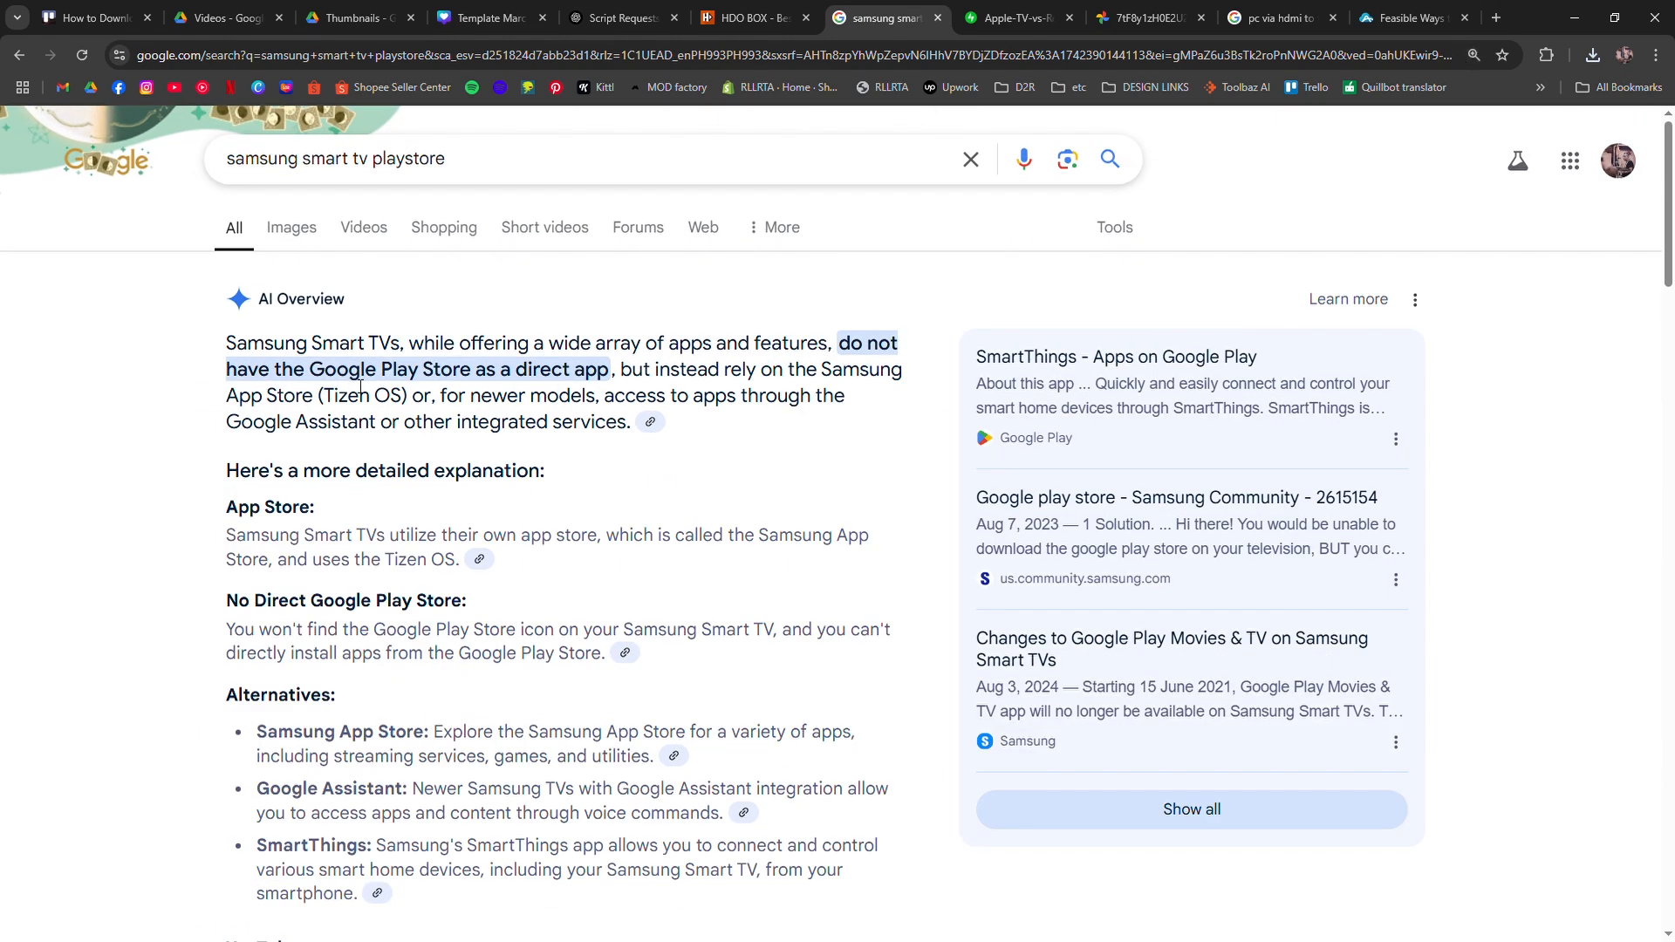
{"action": "mouse_move", "coordinate": [47, 464]}
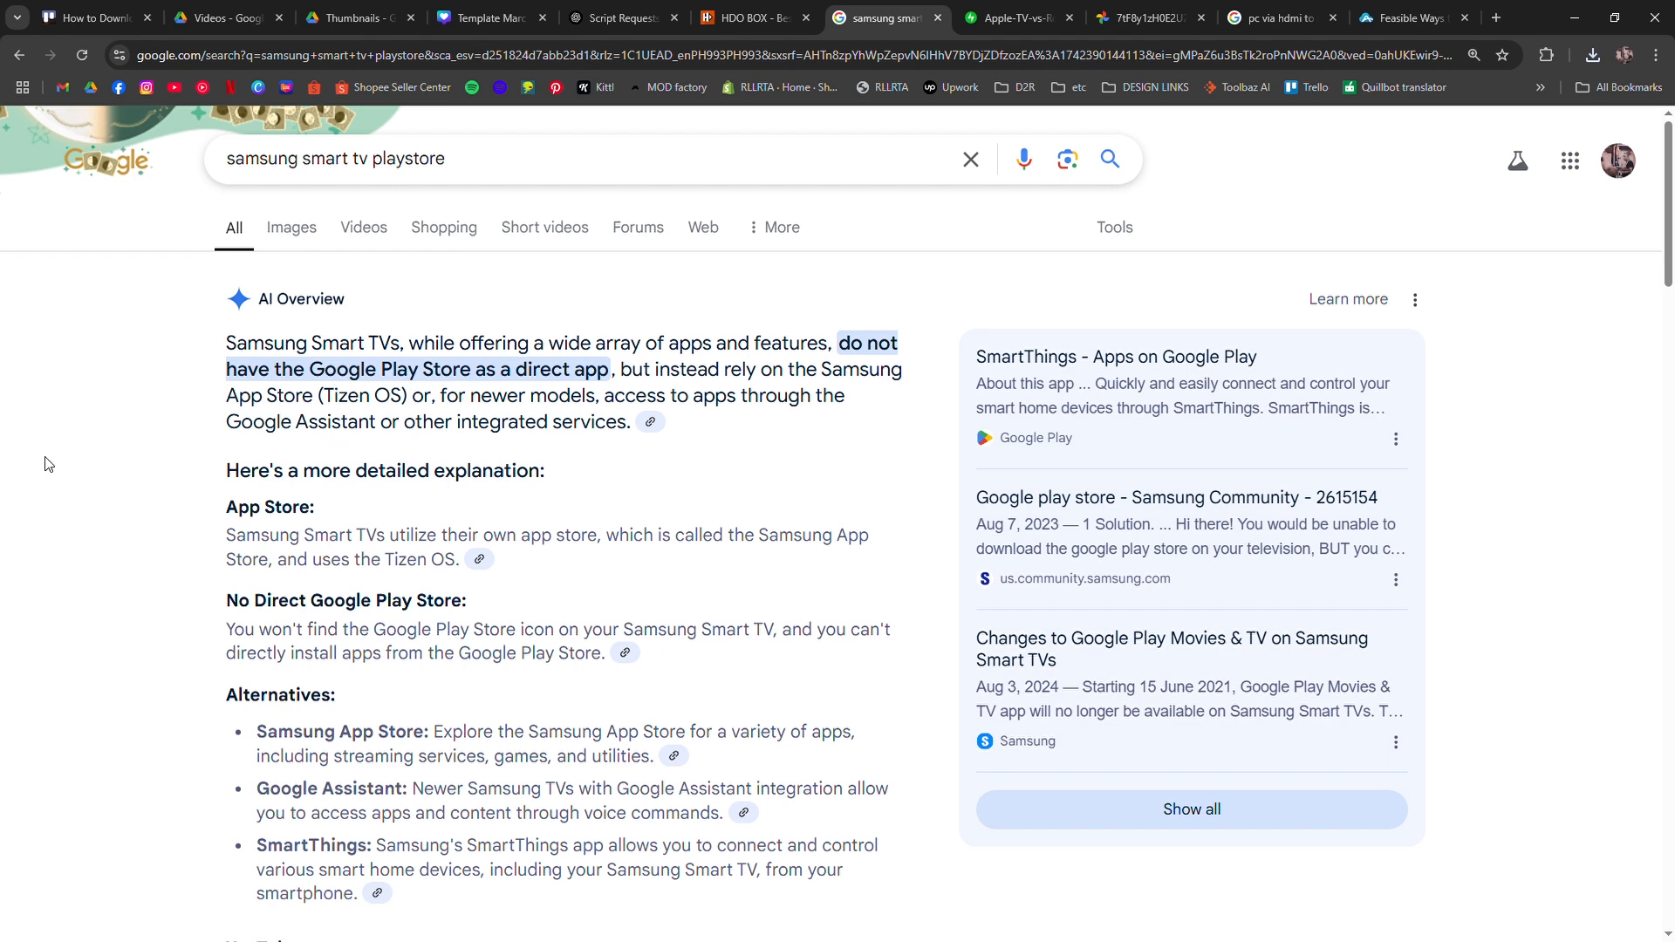
{"action": "mouse_move", "coordinate": [287, 565]}
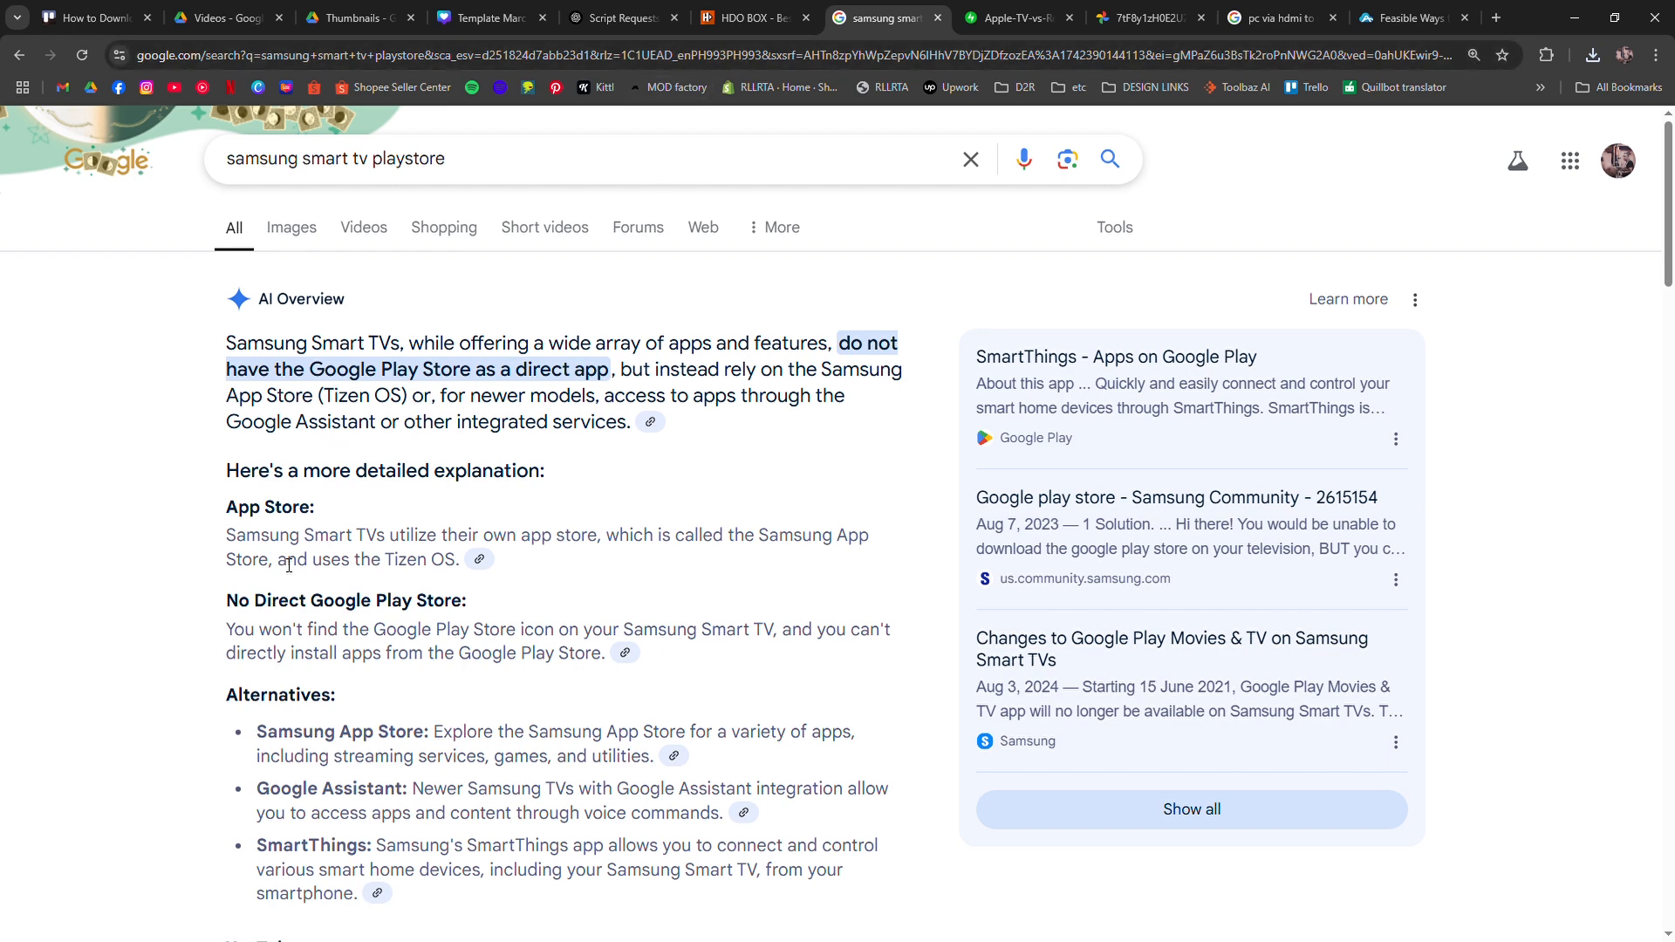
{"action": "mouse_move", "coordinate": [195, 550]}
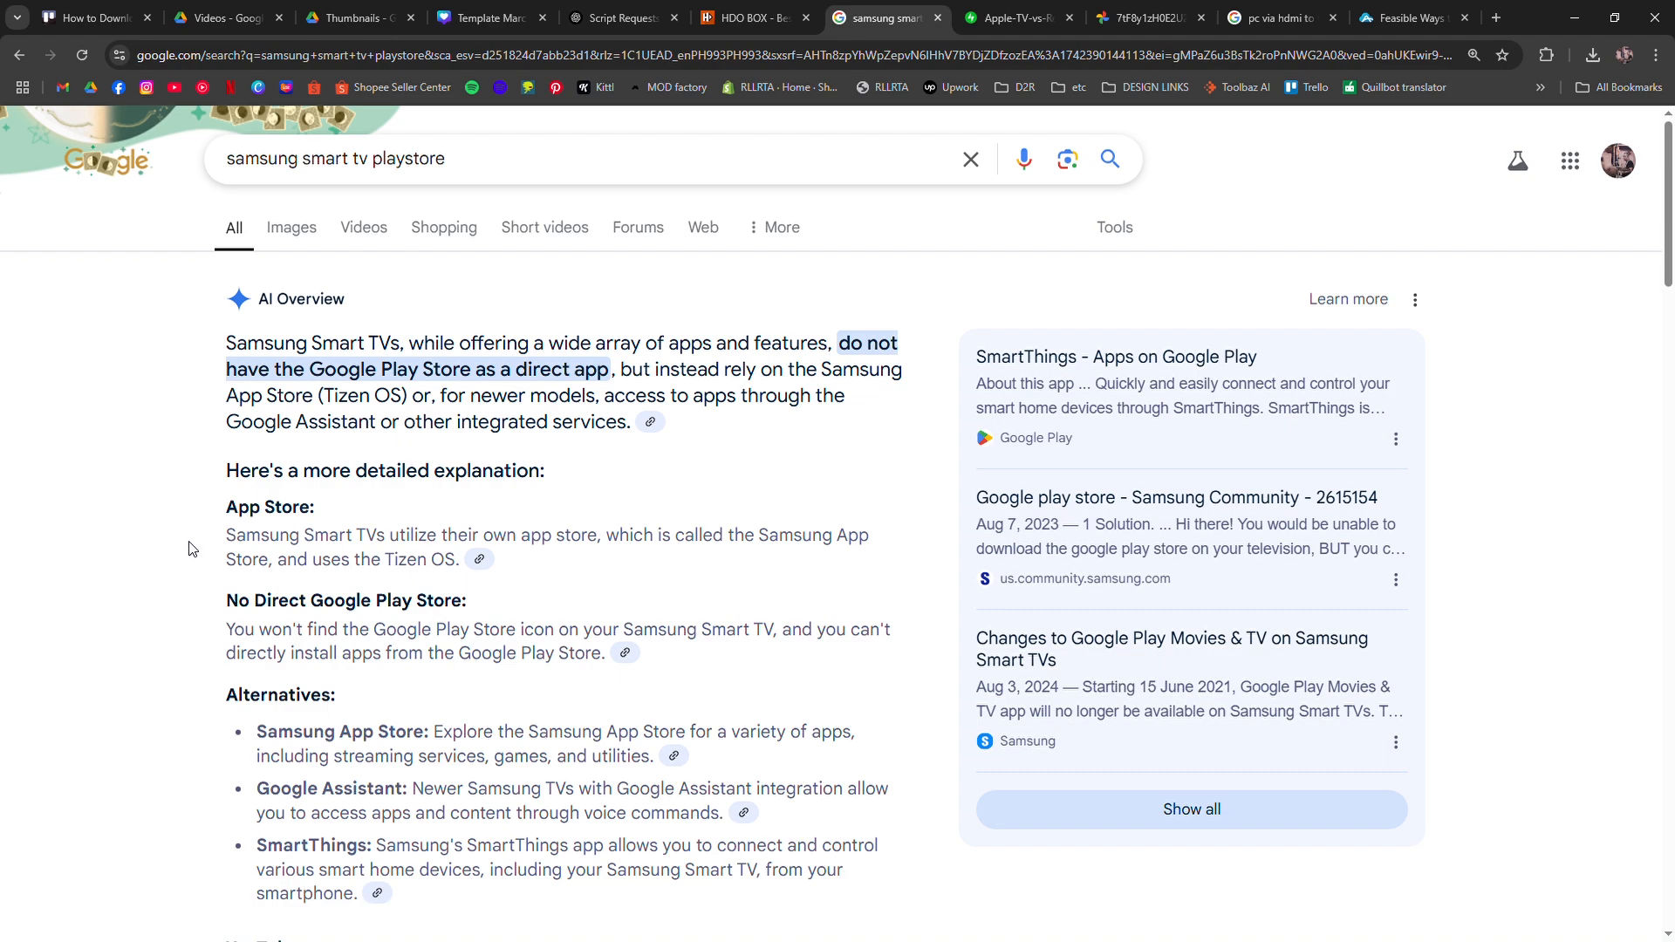
{"action": "scroll", "scroll_direction": "down", "scroll_amount": 3}
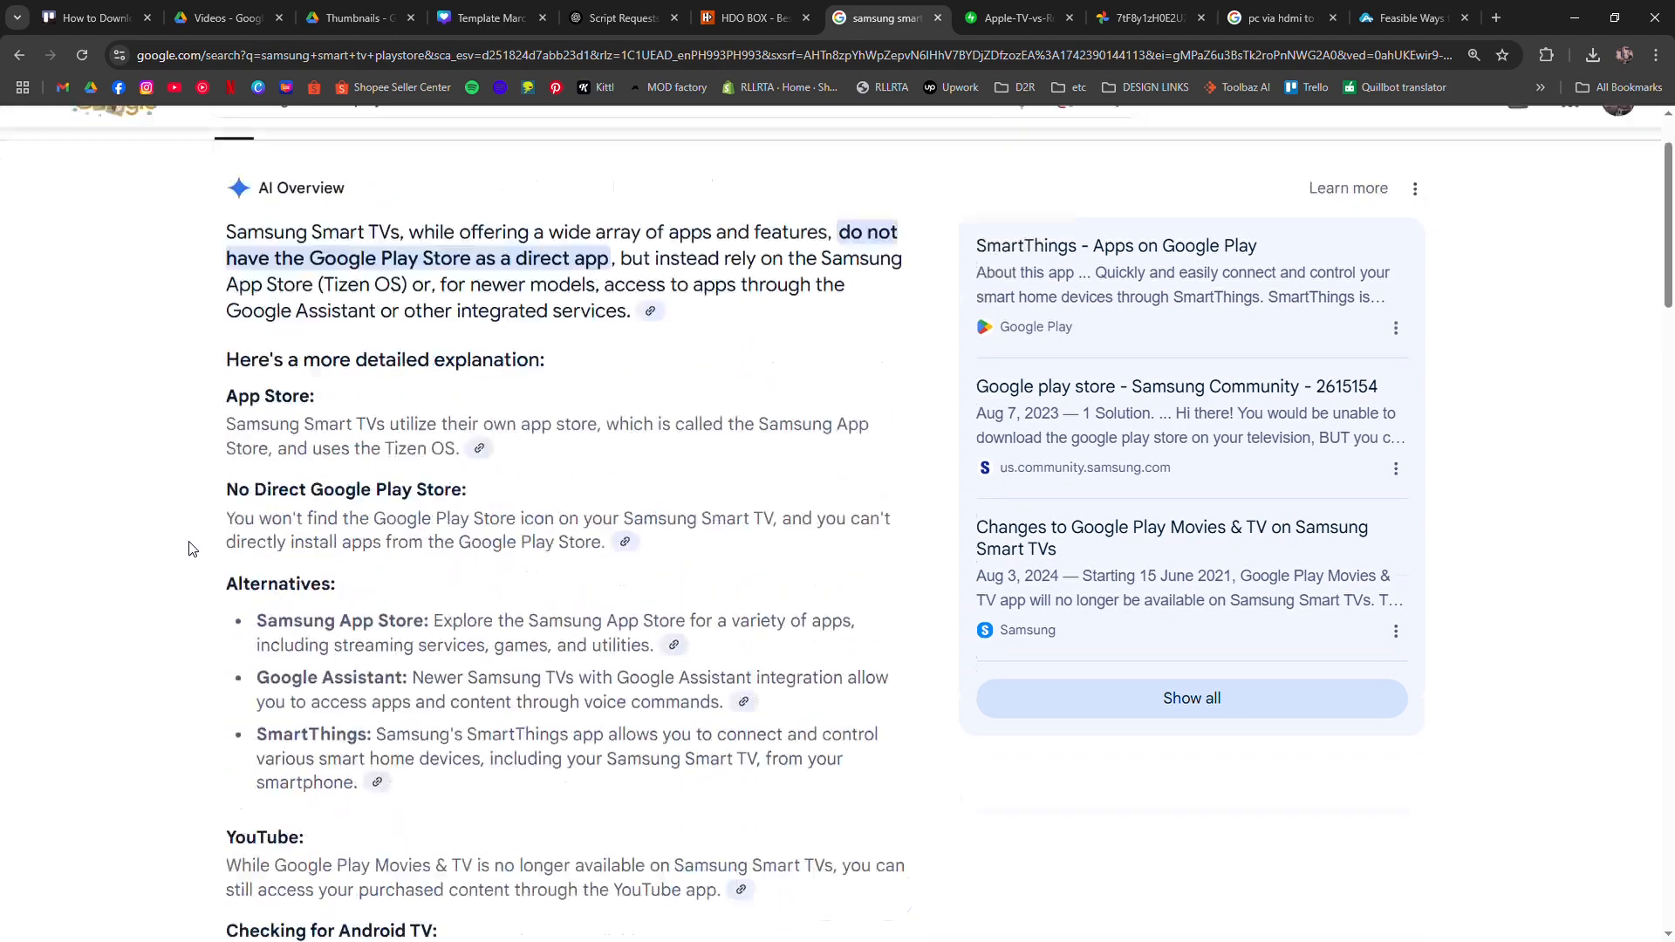
{"action": "scroll", "scroll_direction": "up", "scroll_amount": 3}
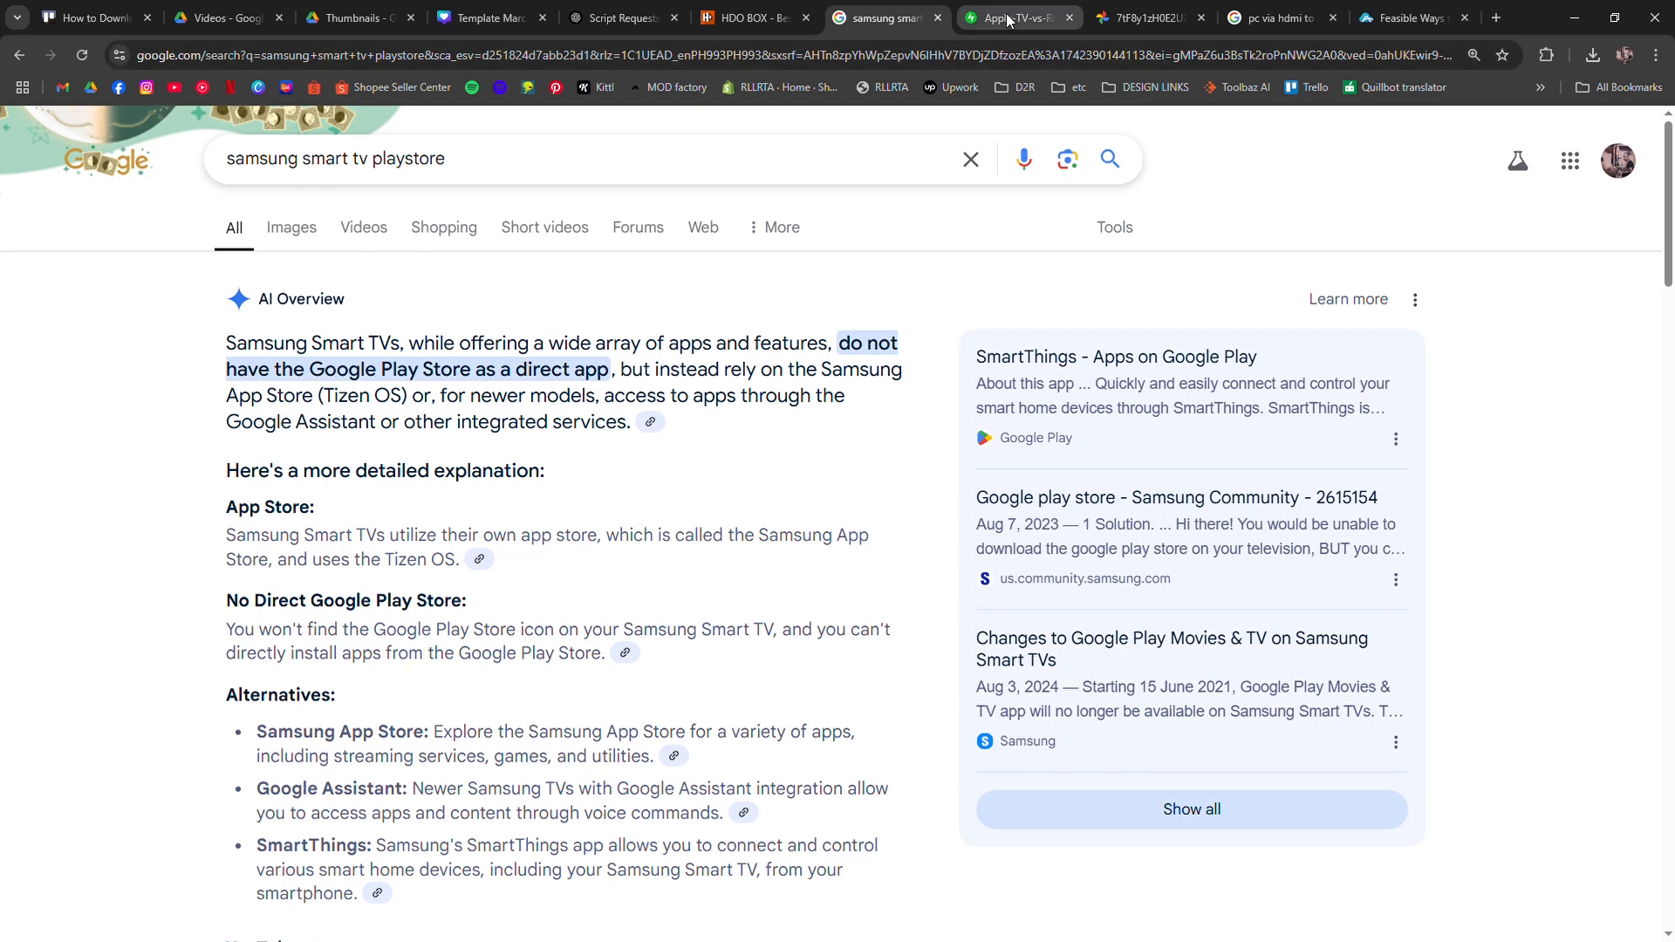
{"action": "left_click", "coordinate": [1012, 18]}
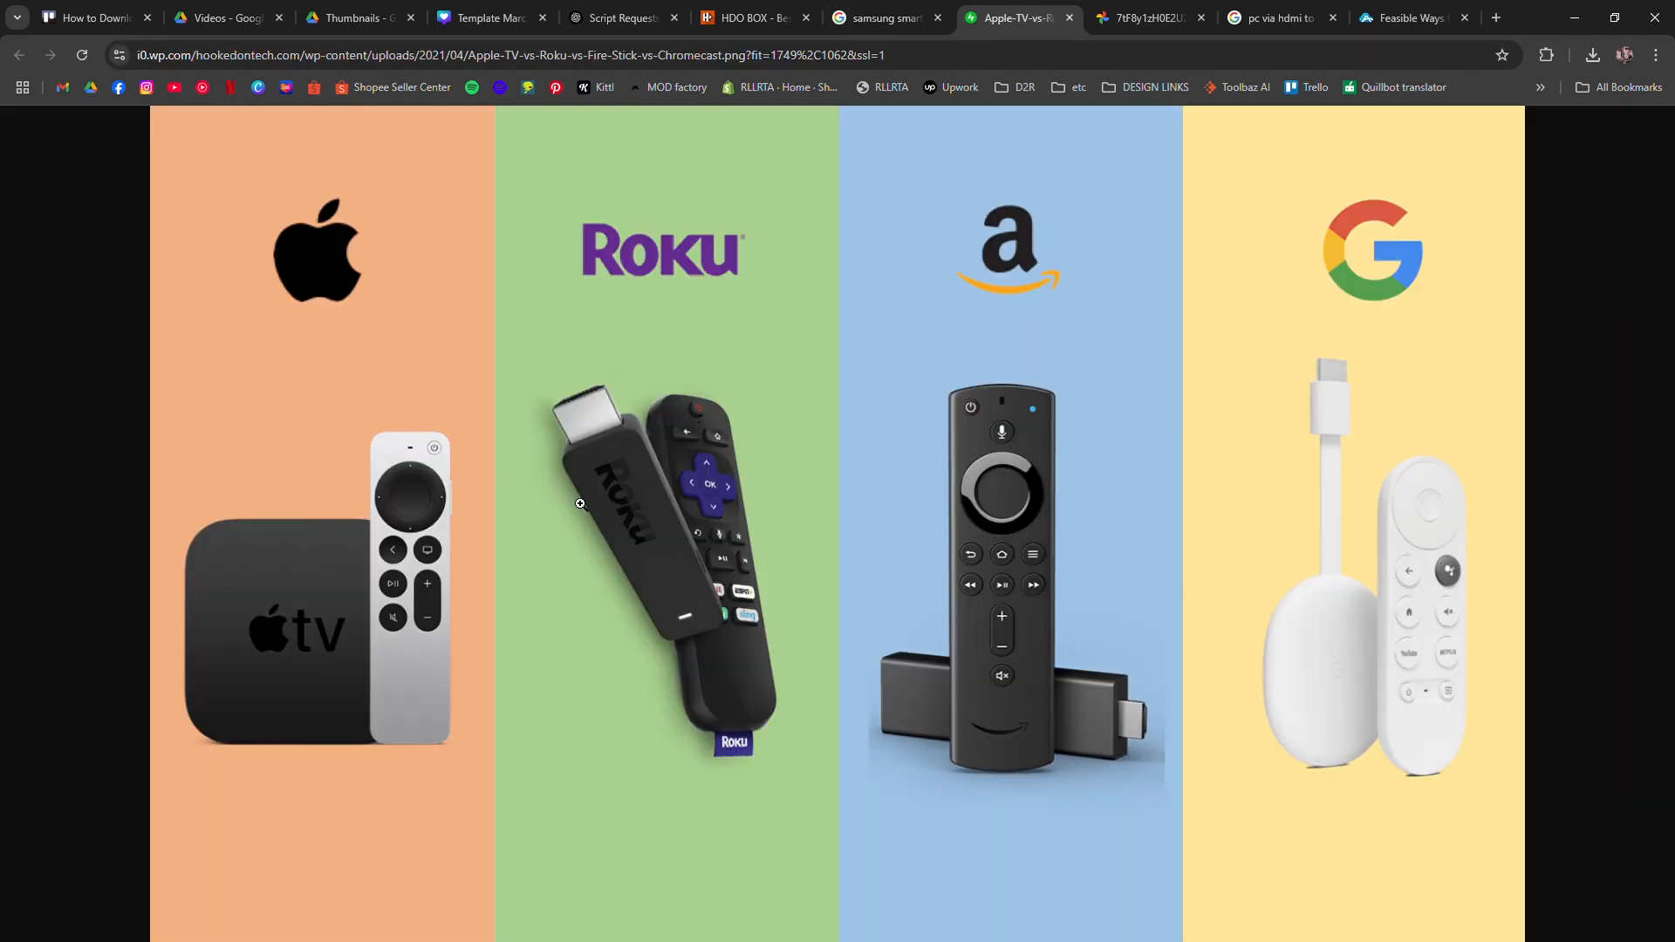
{"action": "mouse_move", "coordinate": [894, 303]}
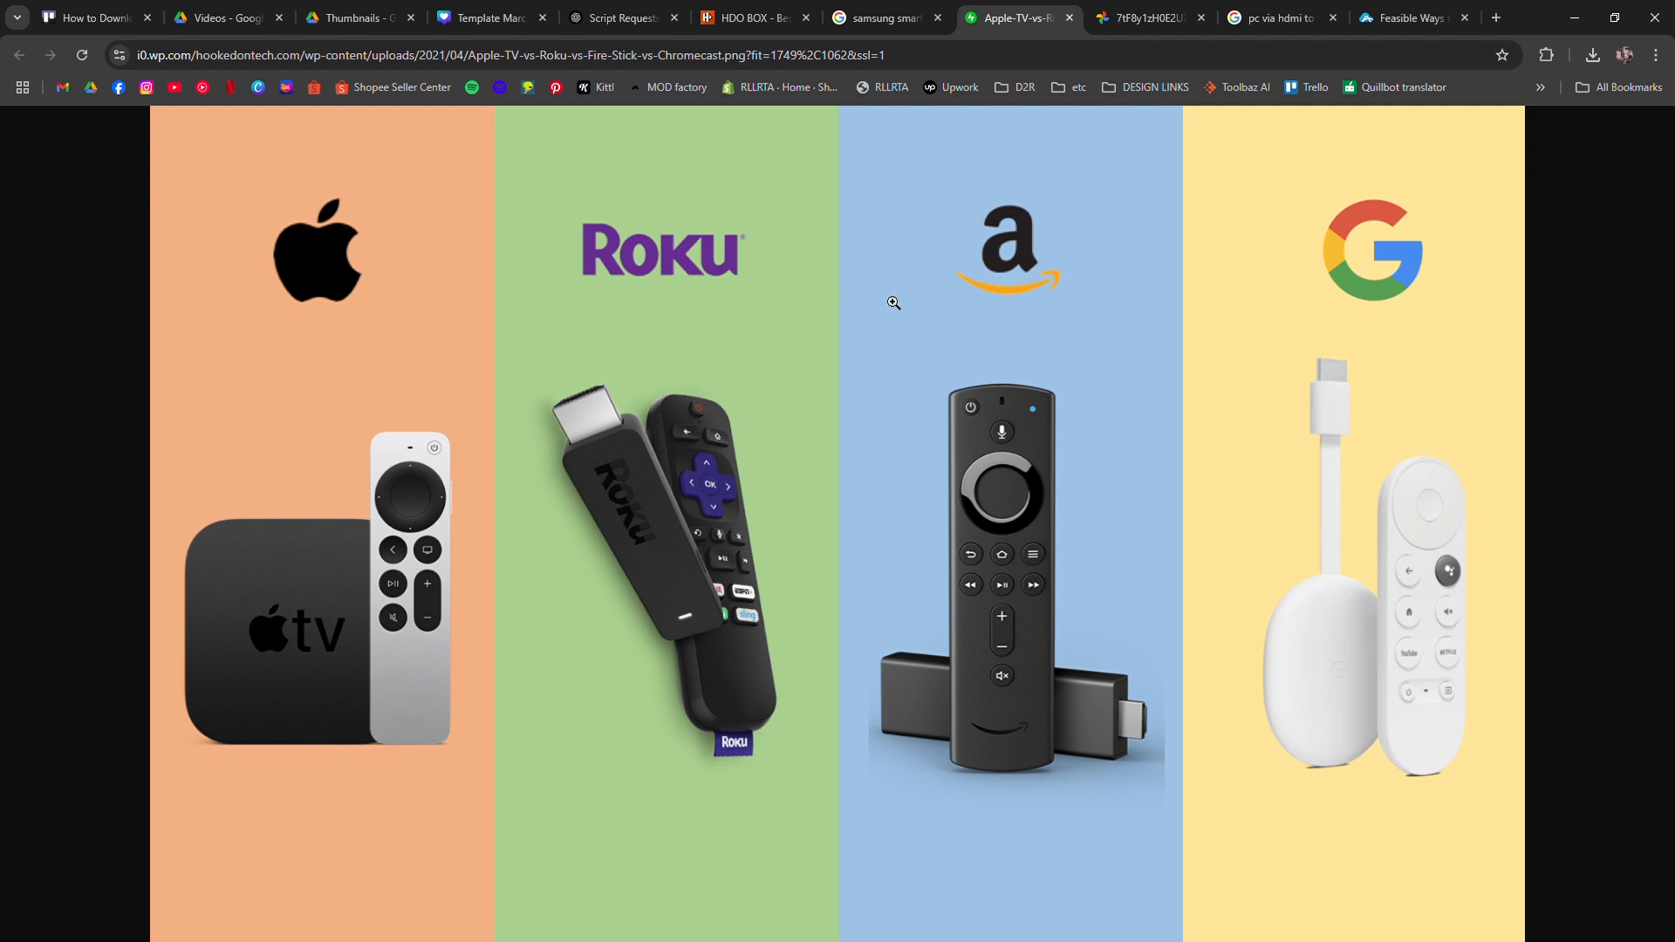
{"action": "mouse_move", "coordinate": [509, 549]}
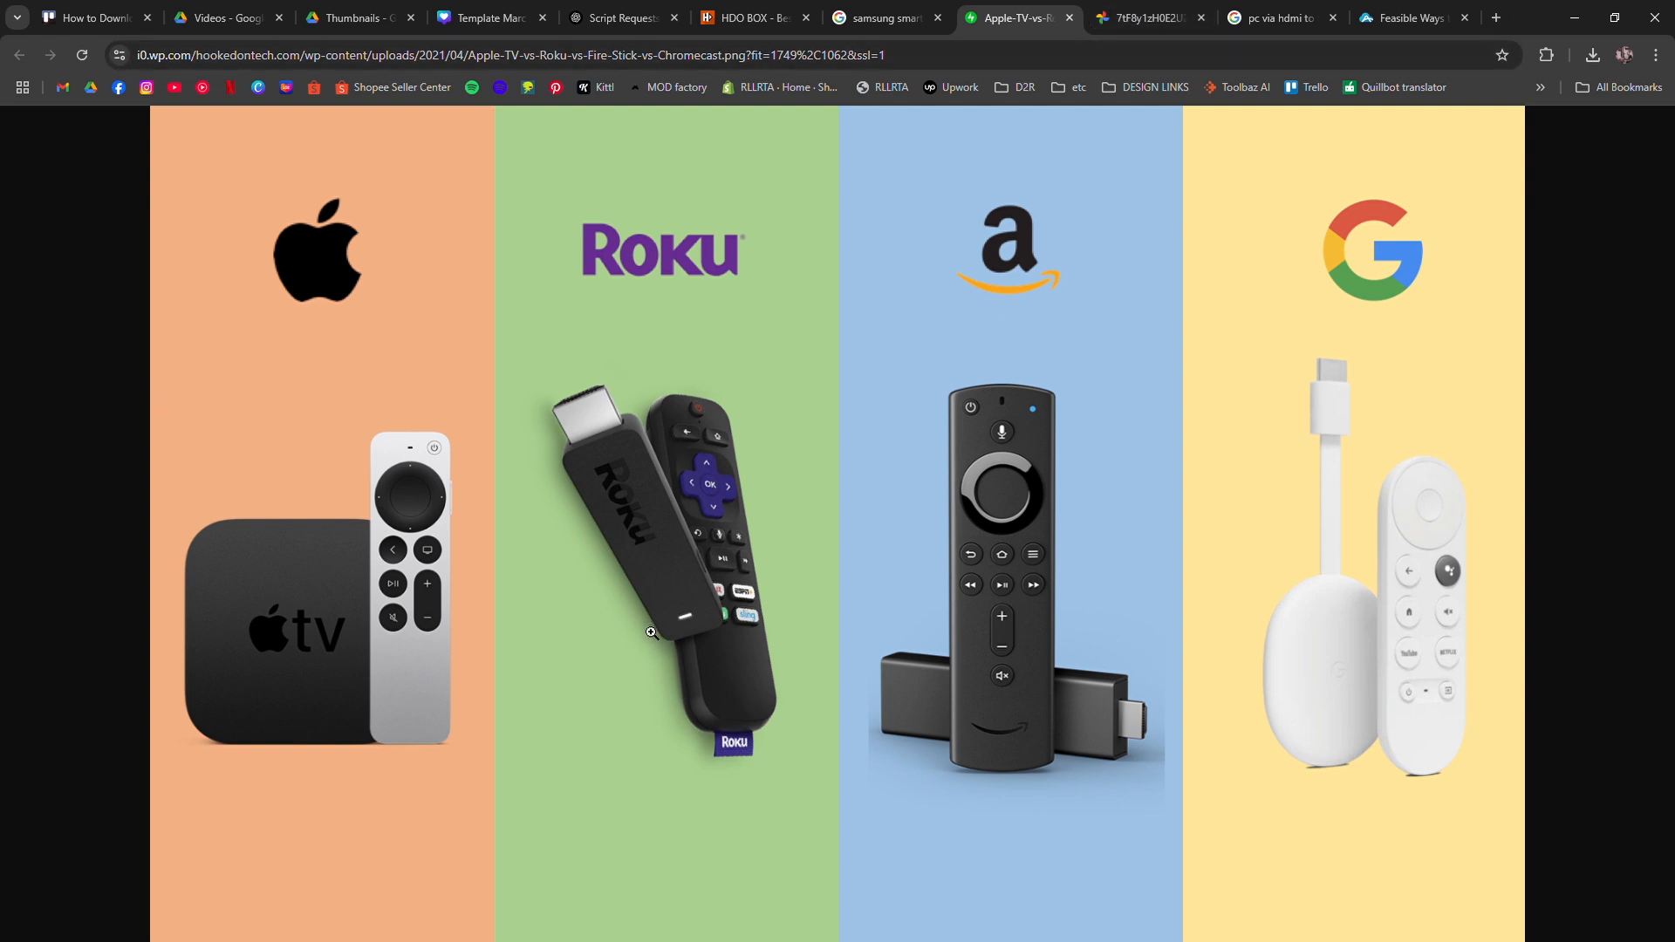
{"action": "mouse_move", "coordinate": [880, 596]}
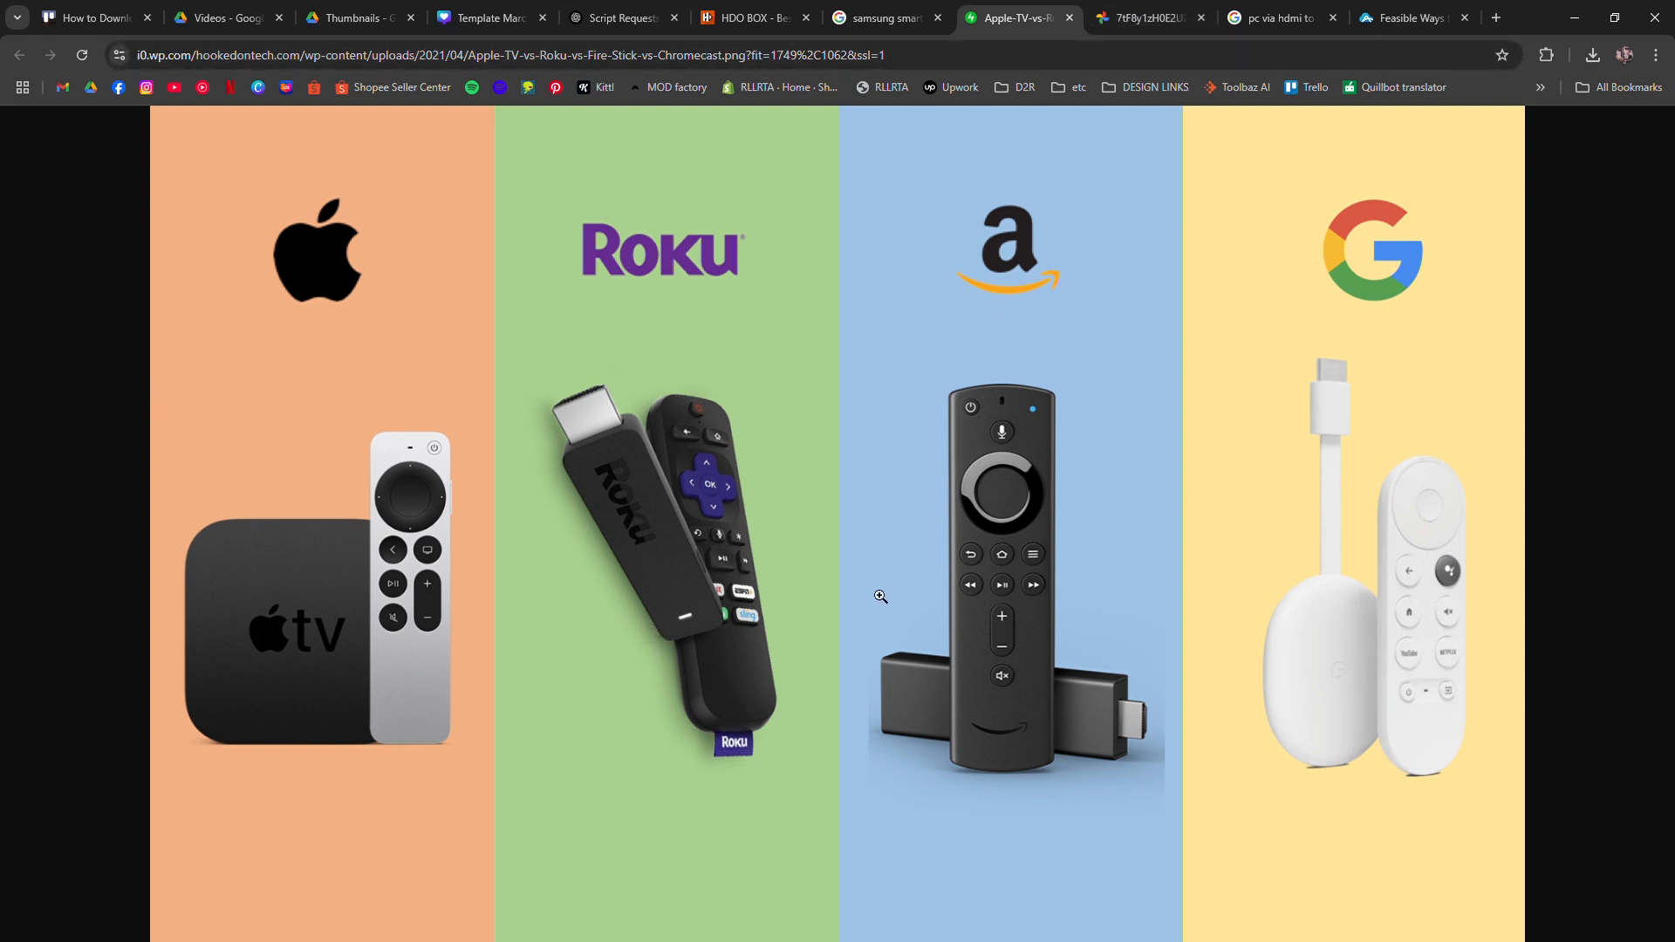
{"action": "mouse_move", "coordinate": [1146, 18]}
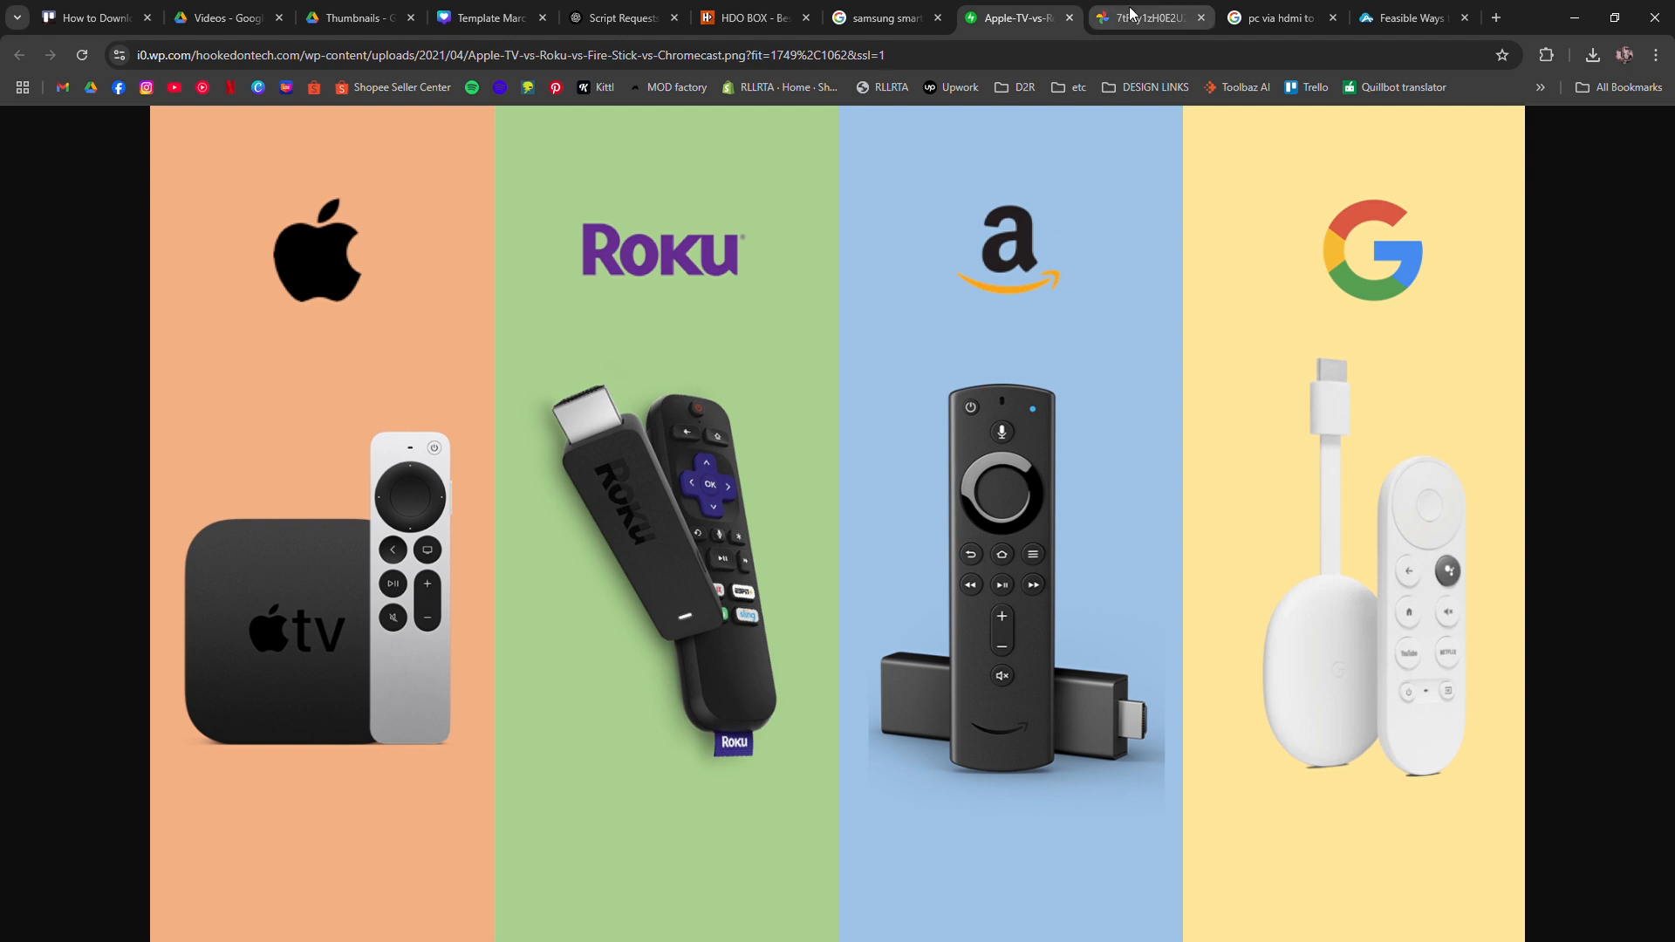
- View the screen mirroring illustration, then the 'pc via hdmi to tv' image results
{"action": "left_click", "coordinate": [1148, 18]}
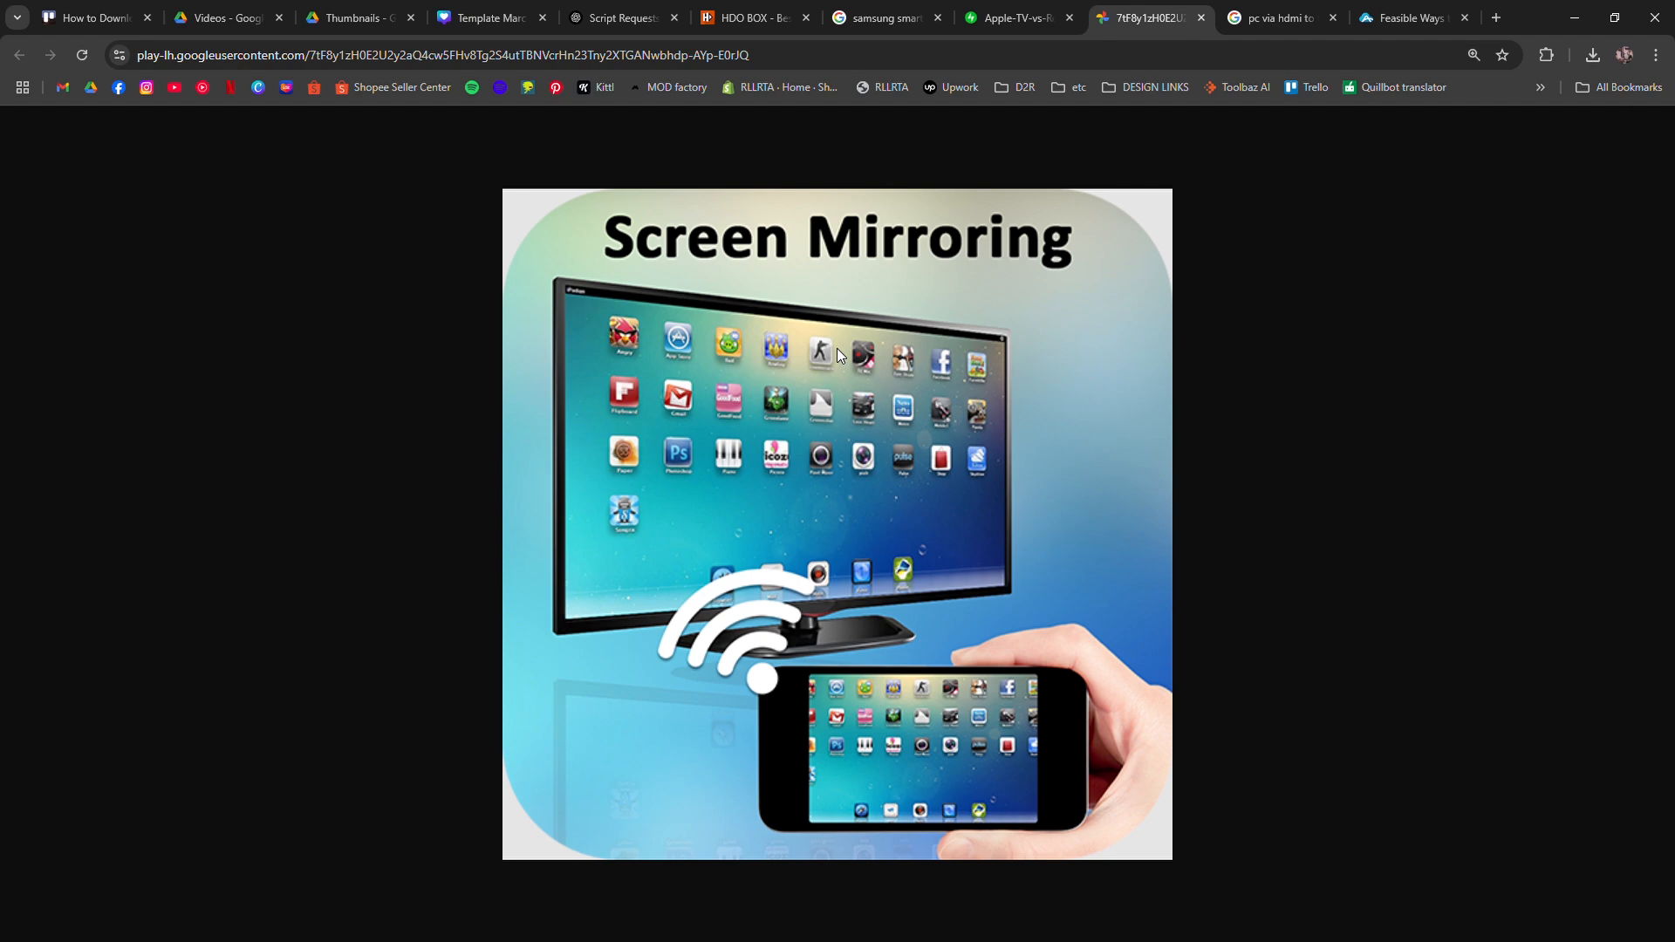
{"action": "mouse_move", "coordinate": [546, 607]}
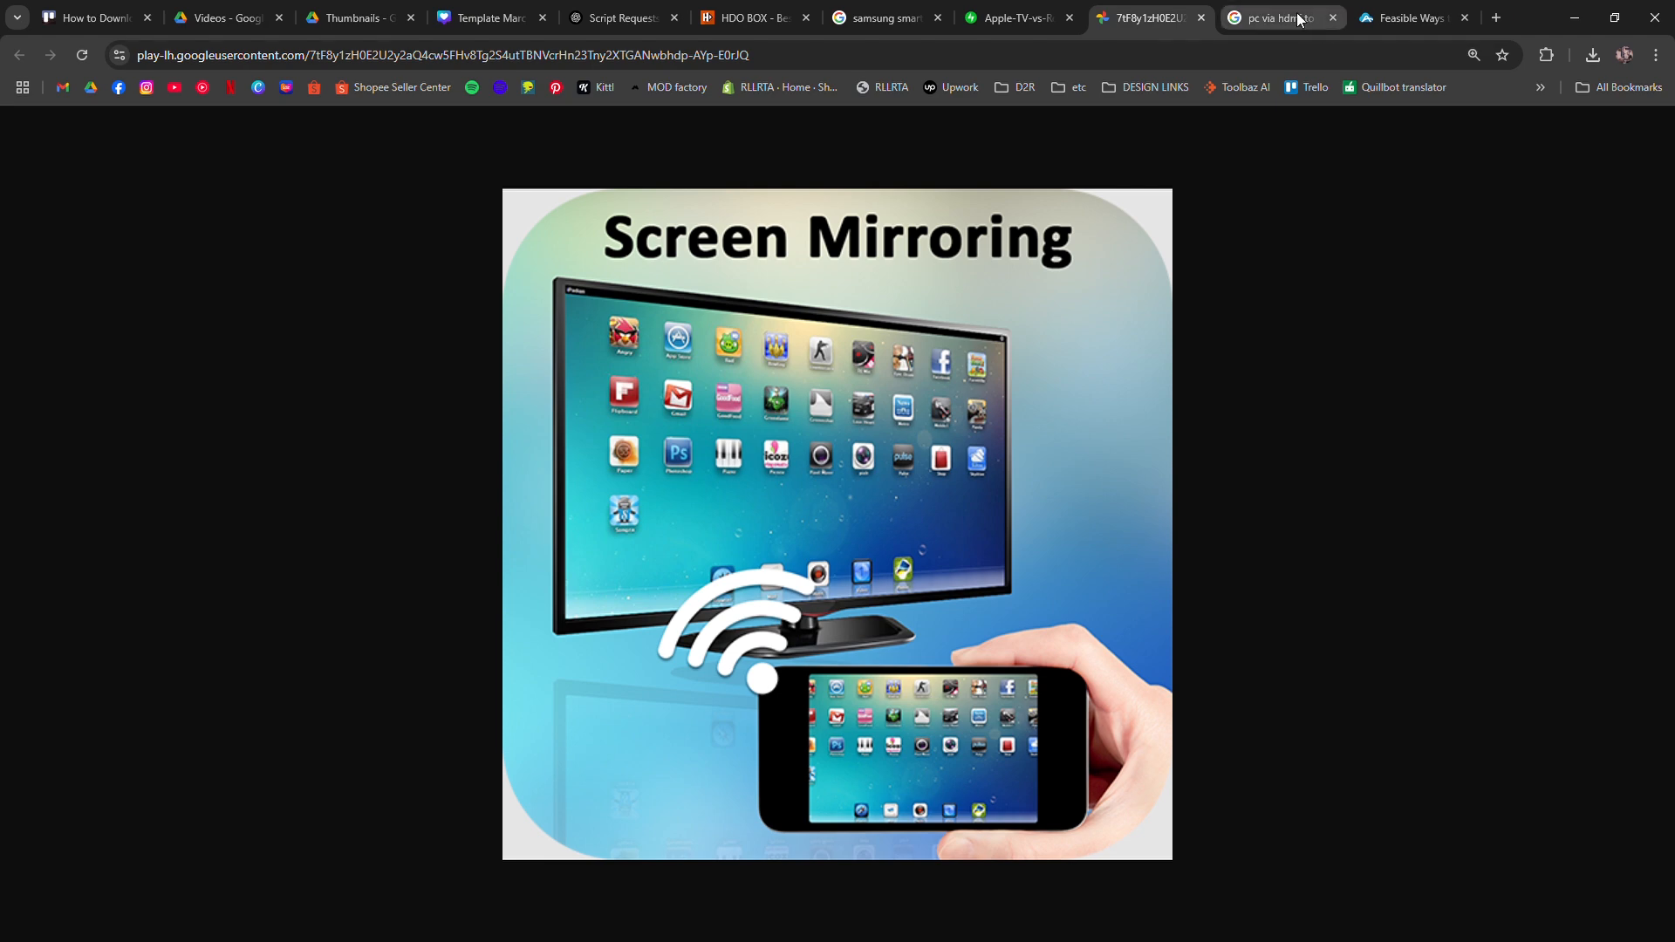
{"action": "left_click", "coordinate": [1272, 19]}
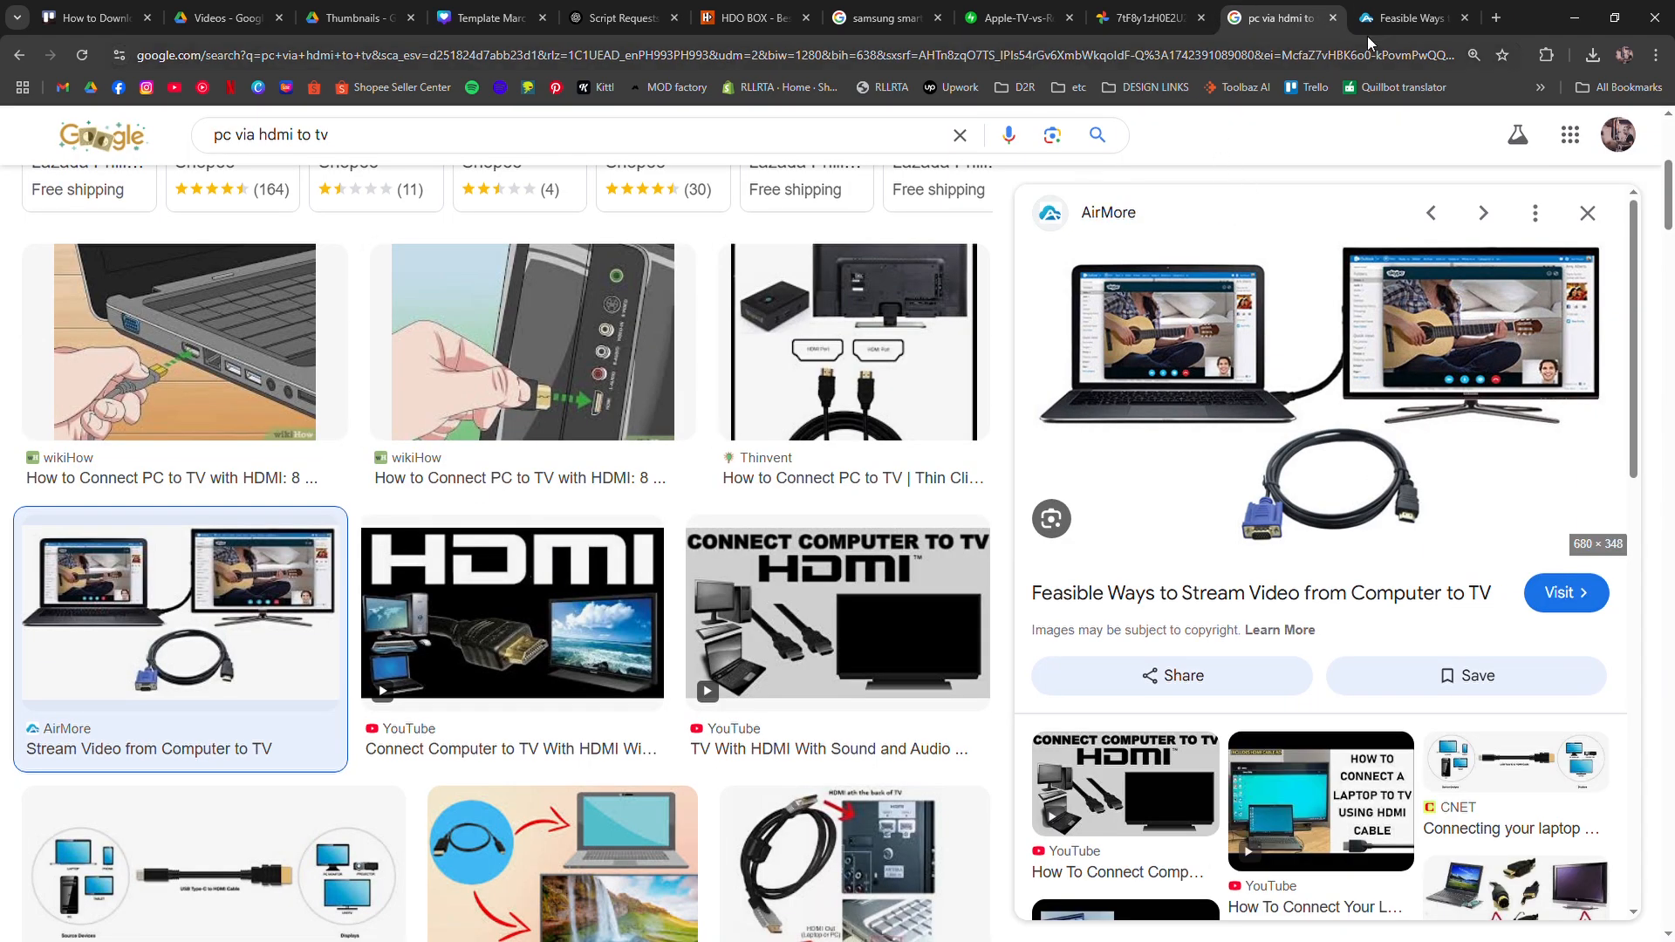
- Open the AirMore 'Feasible Ways' article on streaming from PC to TV via HDMI
{"action": "left_click", "coordinate": [1566, 592]}
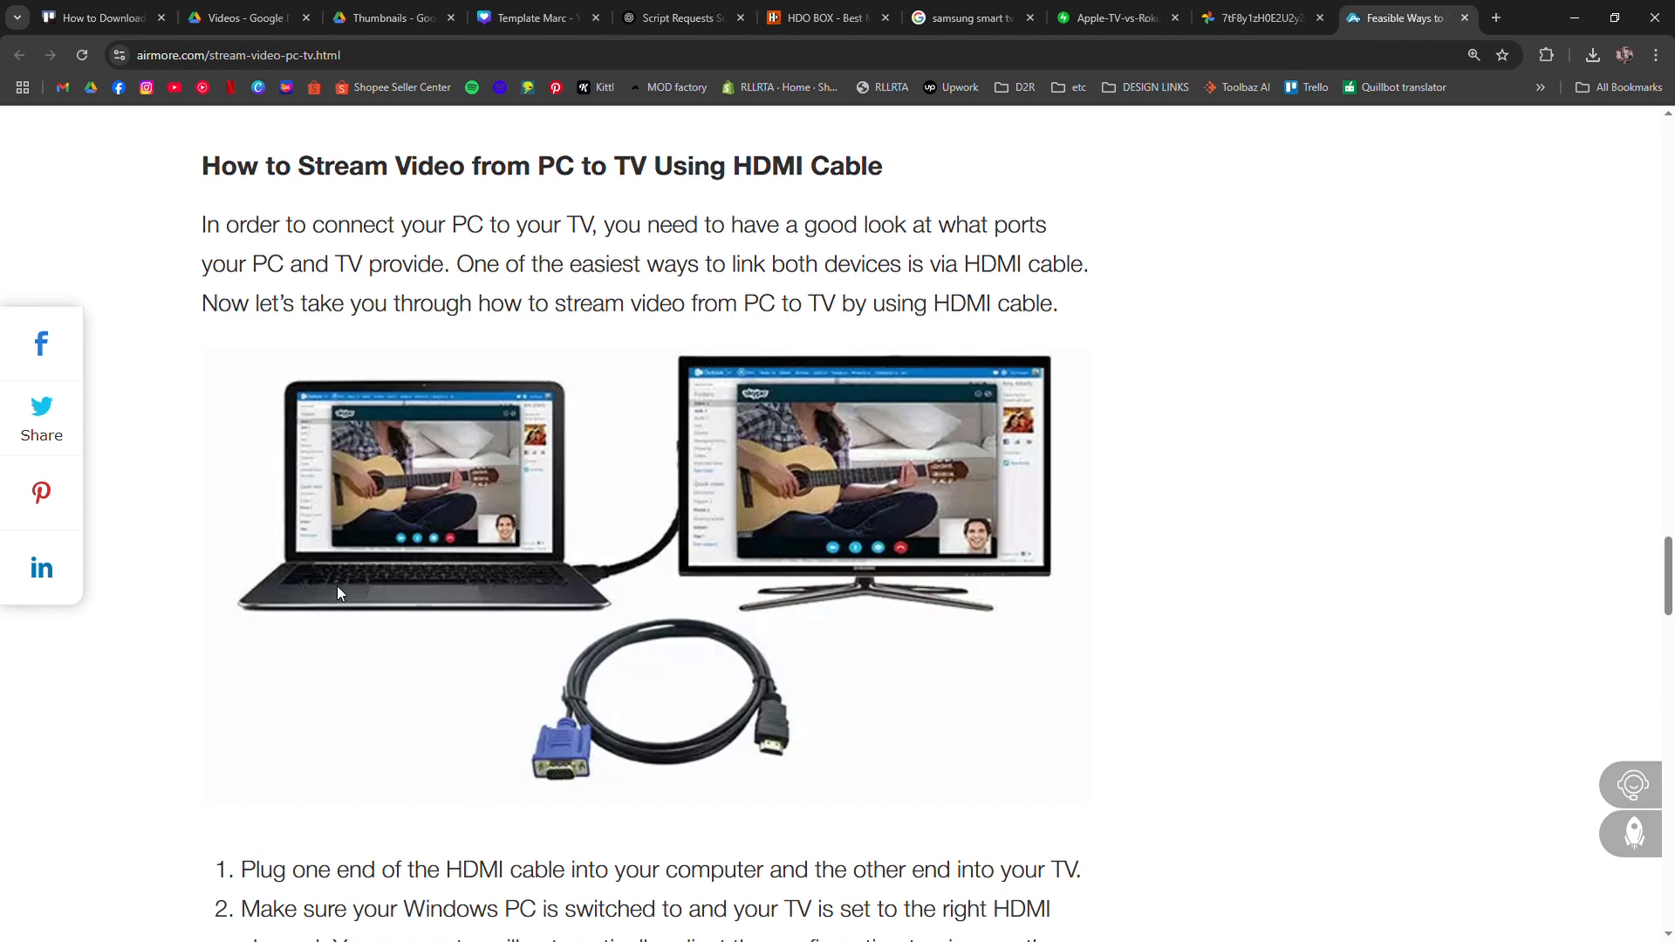
{"action": "mouse_move", "coordinate": [328, 579]}
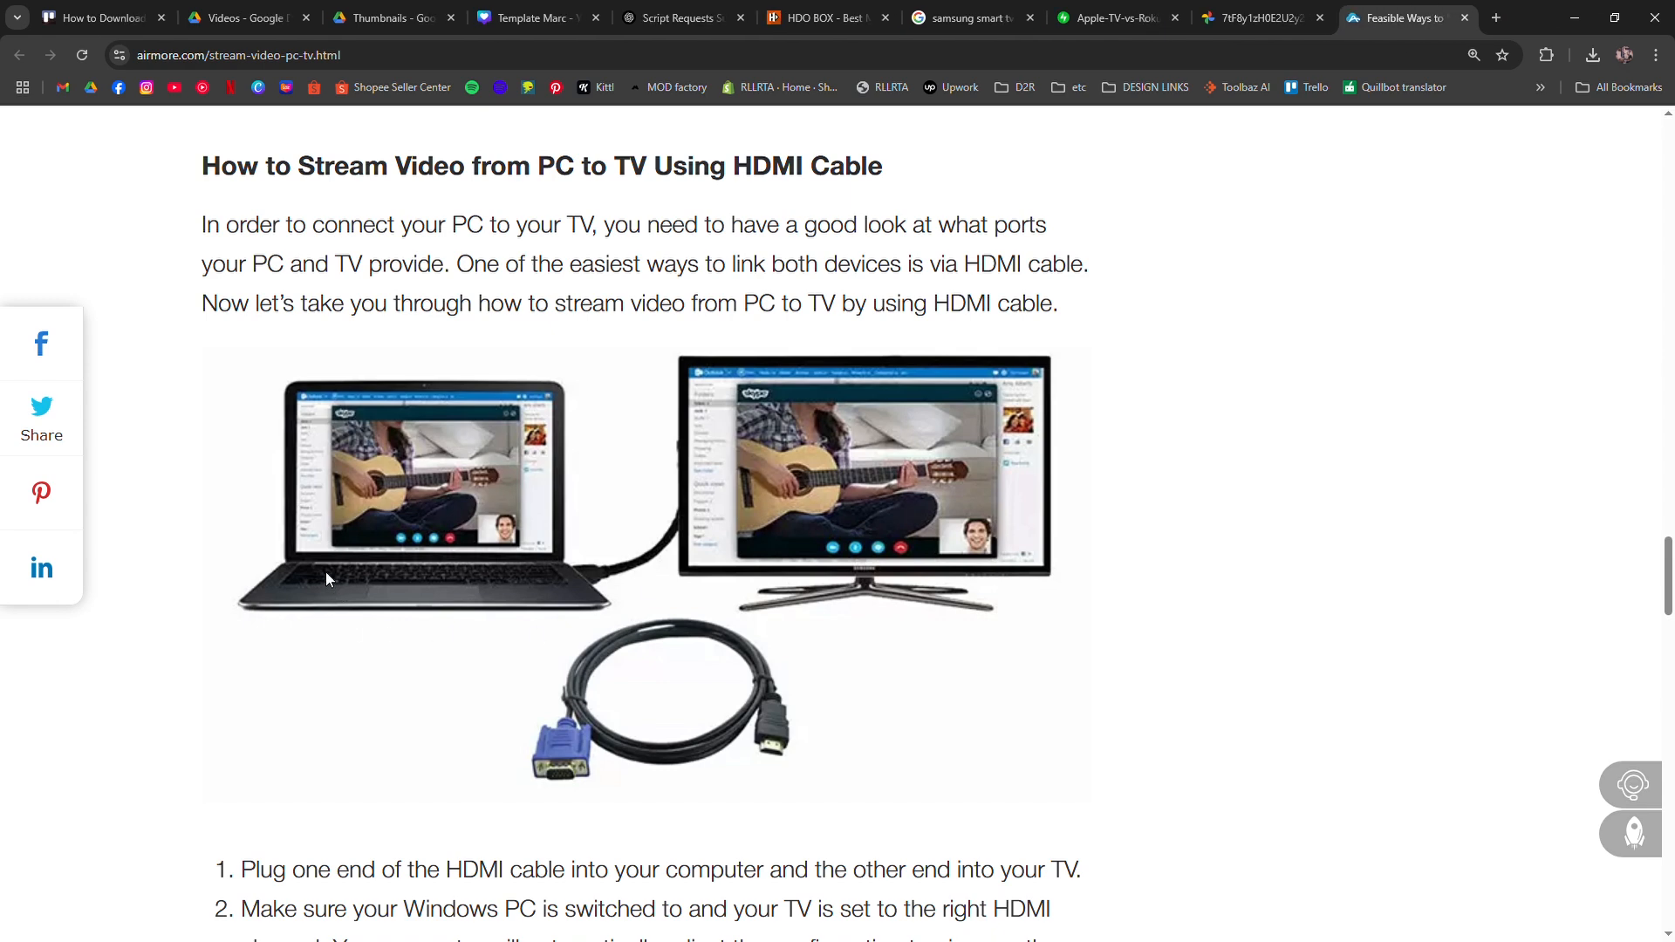